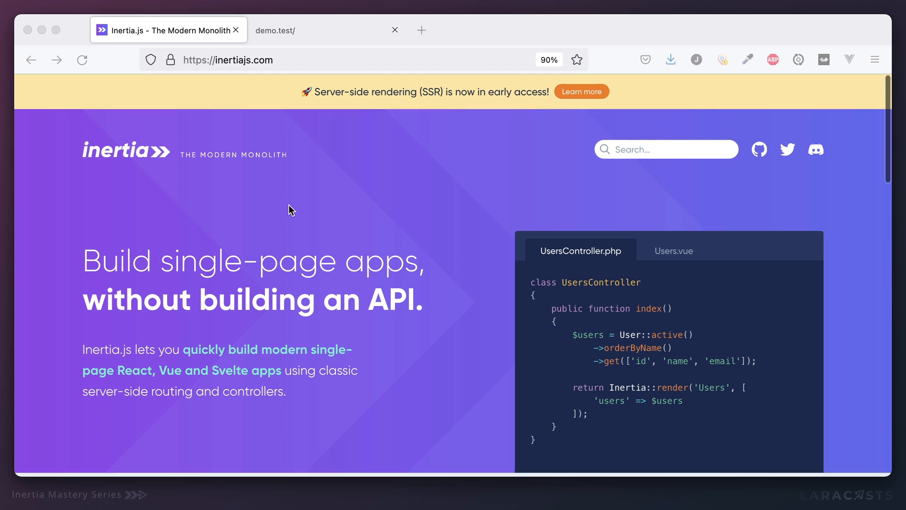
Open the Progress indicators guide and highlight the intro about the optional loading-bar library
scroll("down", 3)
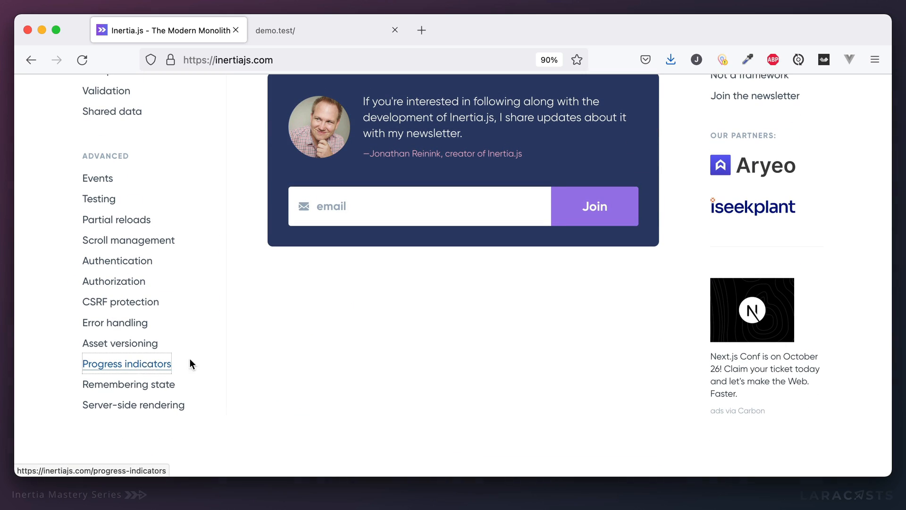
left_click(127, 363)
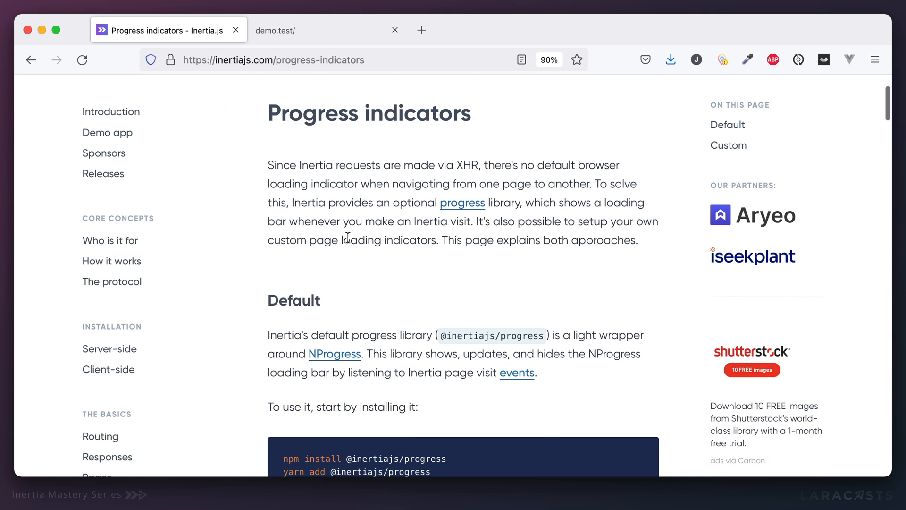
left_click_drag(292, 194, 513, 195)
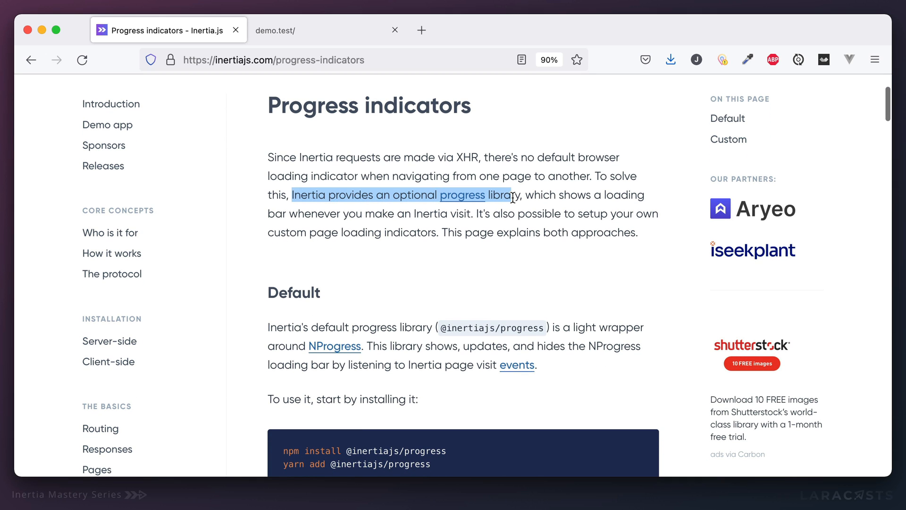
left_click_drag(511, 195, 342, 214)
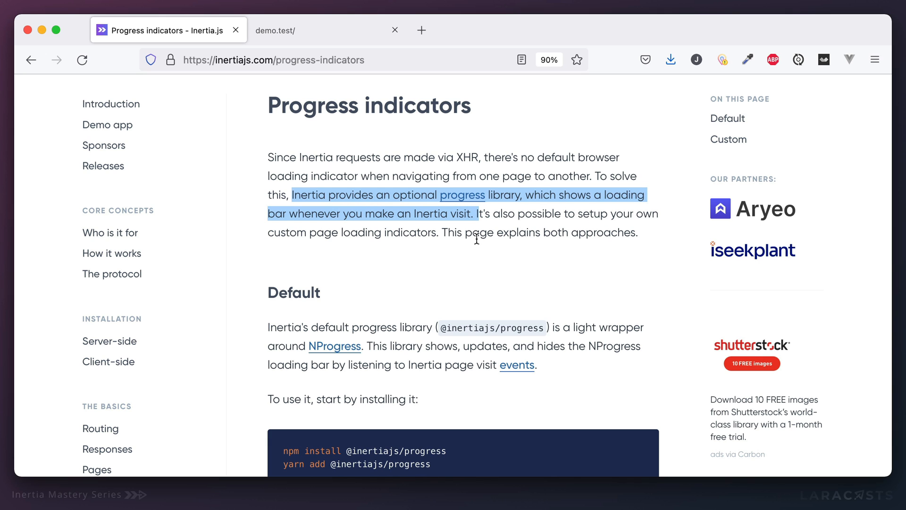
Read down to the npm install and InertiaProgress.init() snippets
scroll("down", 3)
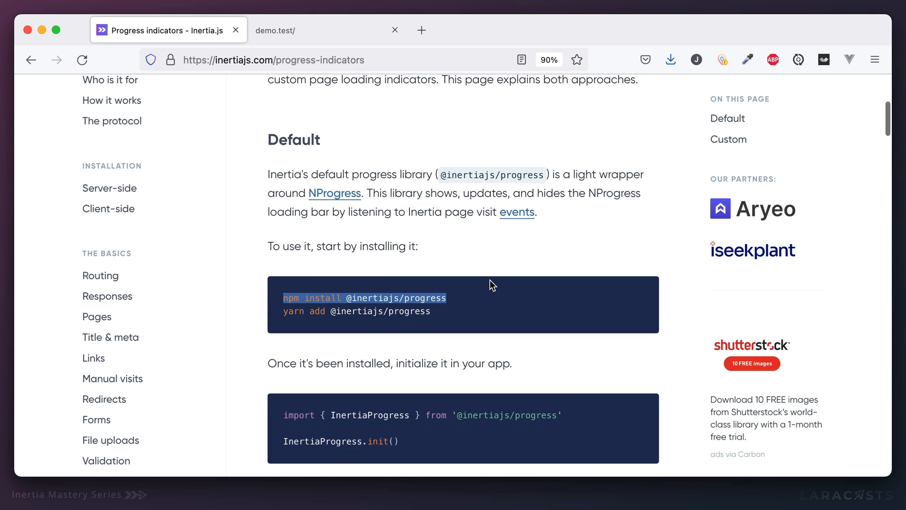
scroll("down", 3)
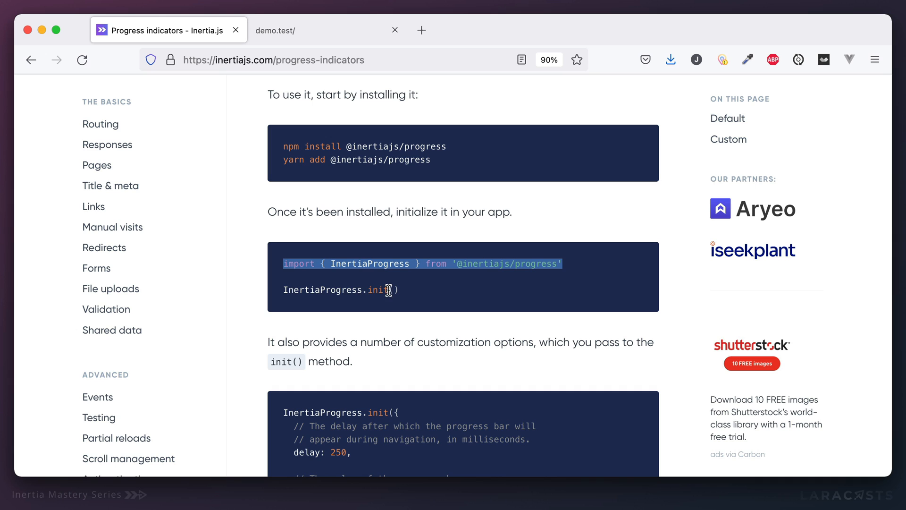
mouse_move(429, 299)
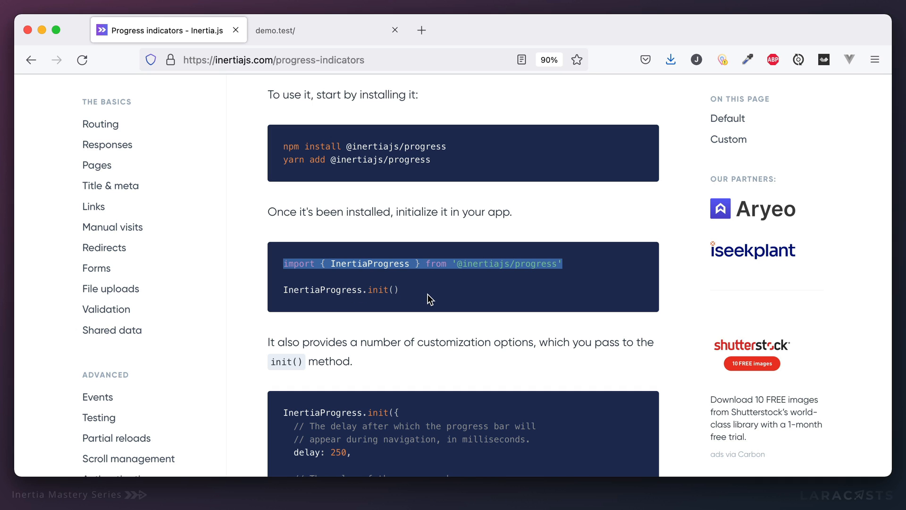
scroll("down", 3)
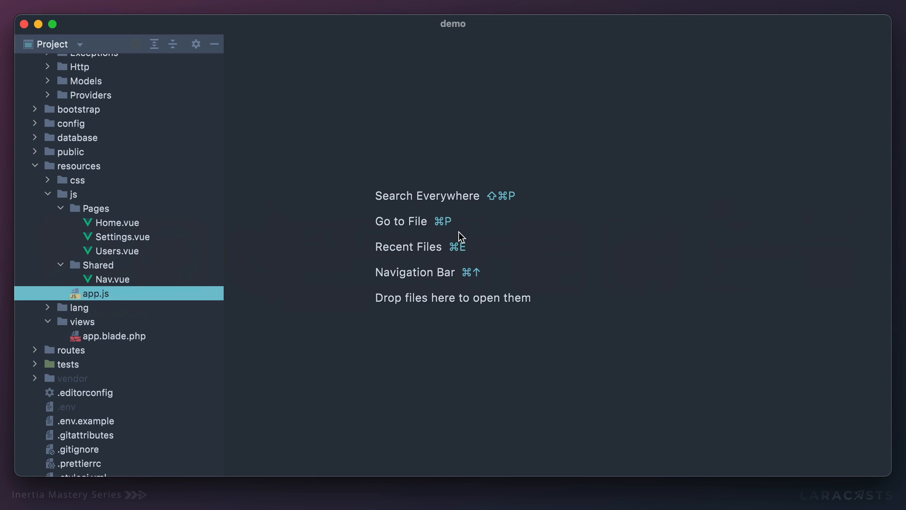
double_click(97, 293)
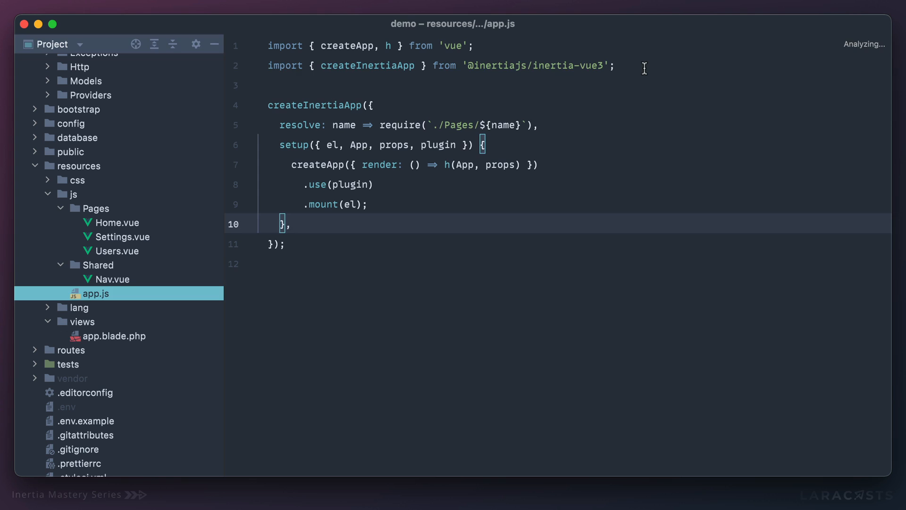
type("import { InertiaProgress } from '@inertiajs/progress'")
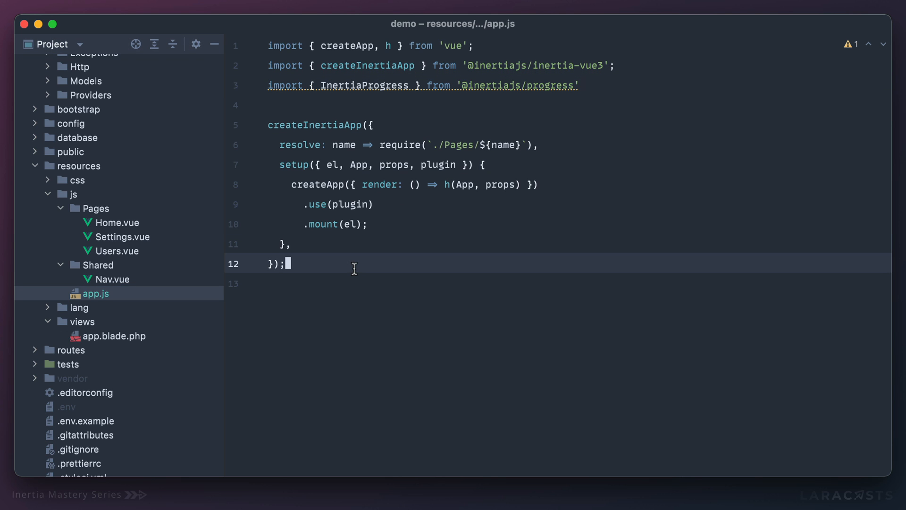
type("Iner")
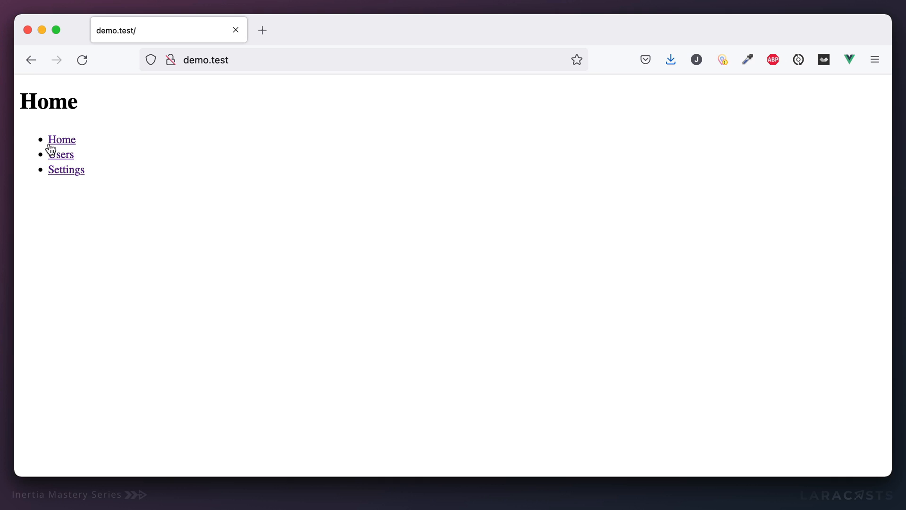
Browse the demo's Home, Users and Settings pages to watch the default loading bar
left_click(60, 139)
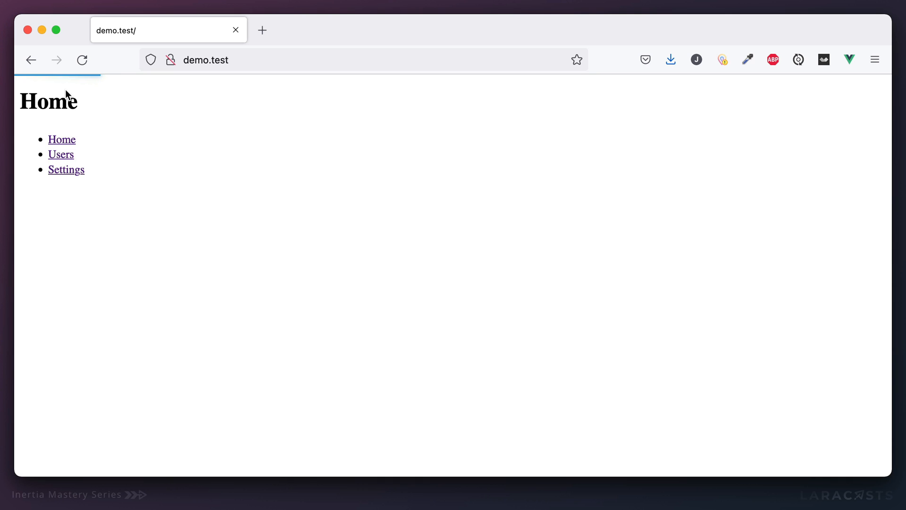
left_click(60, 155)
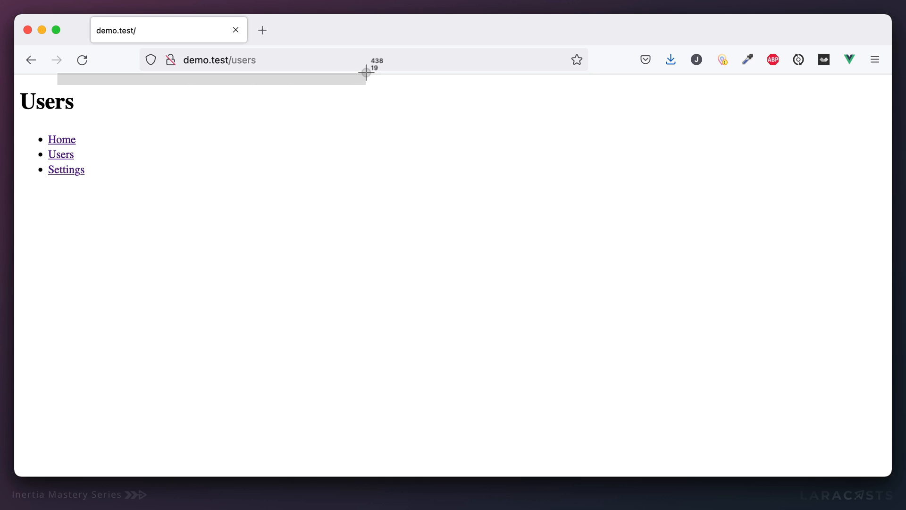
mouse_move(78, 171)
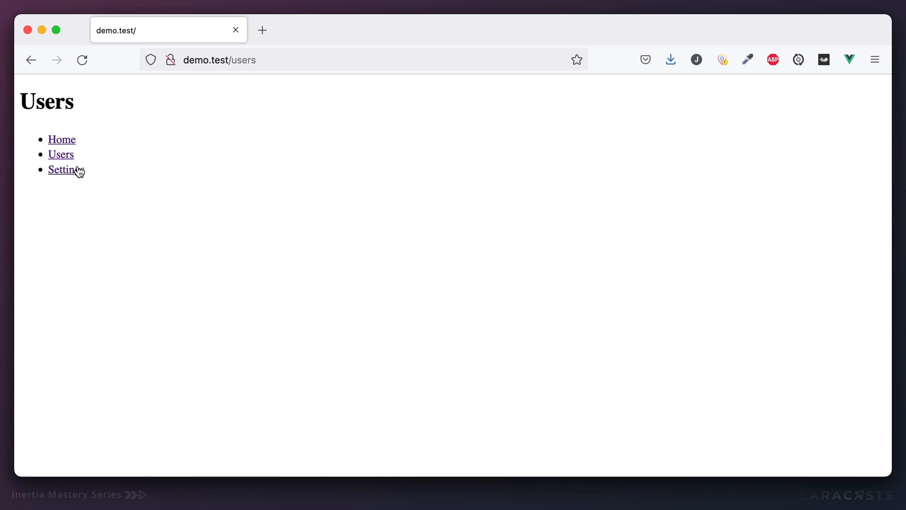
left_click(62, 170)
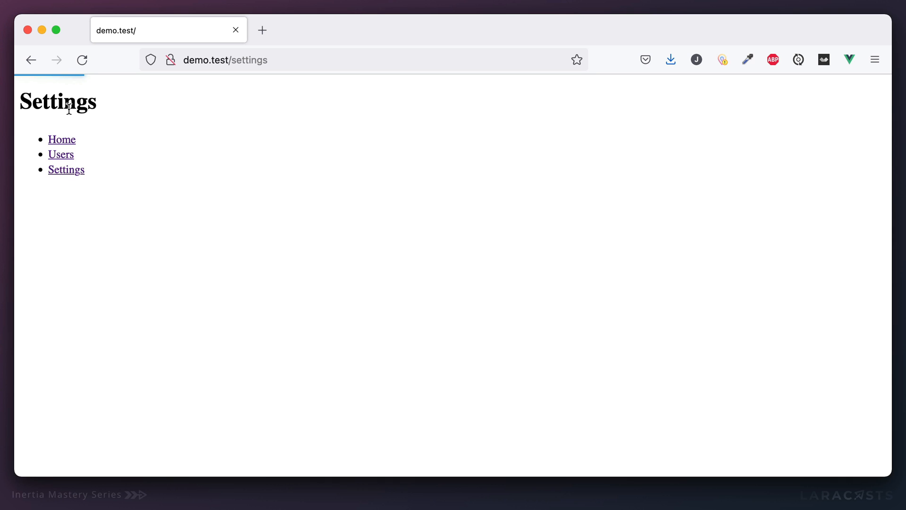
left_click(61, 155)
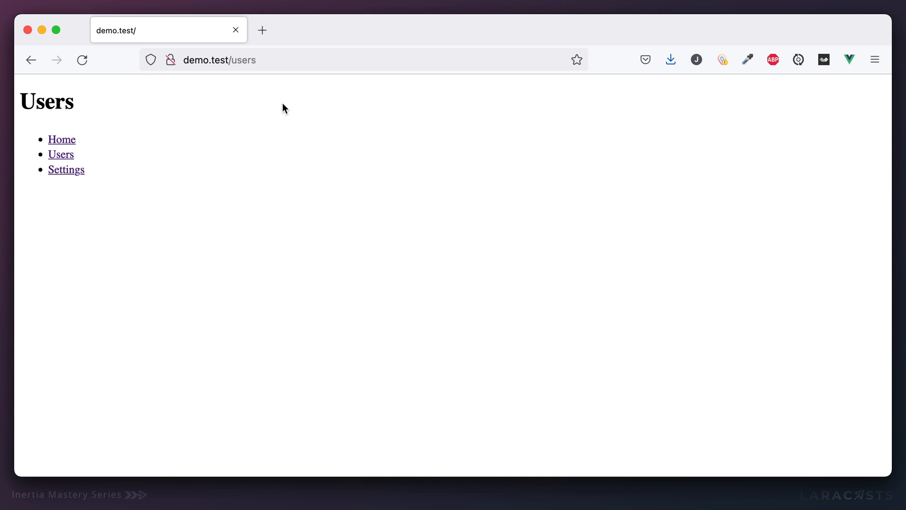
mouse_move(379, 312)
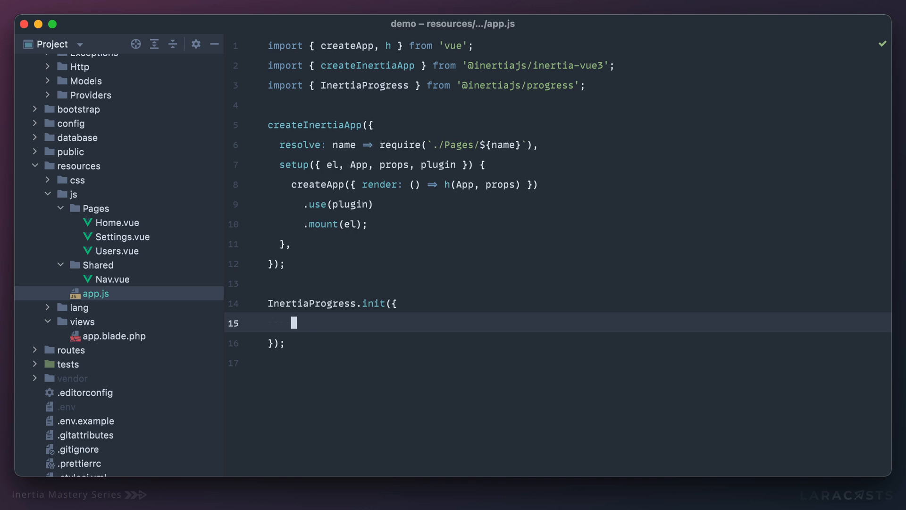
Set color: 'red' in InertiaProgress.init and recheck the bar on the Settings and Users pages
type("color:")
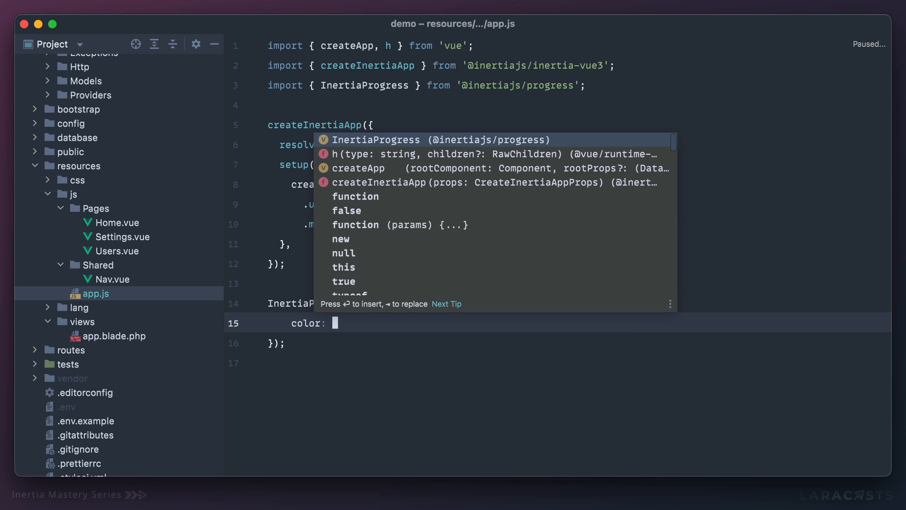
type("'red',")
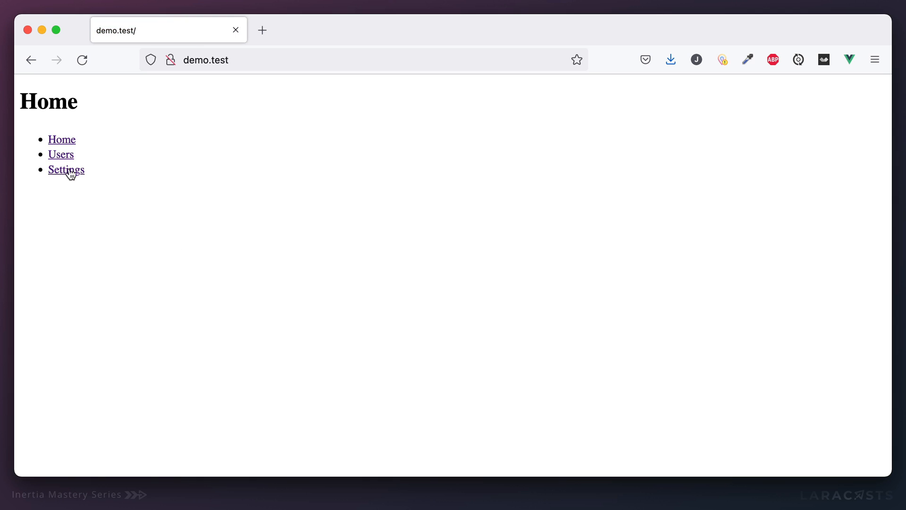
left_click(66, 170)
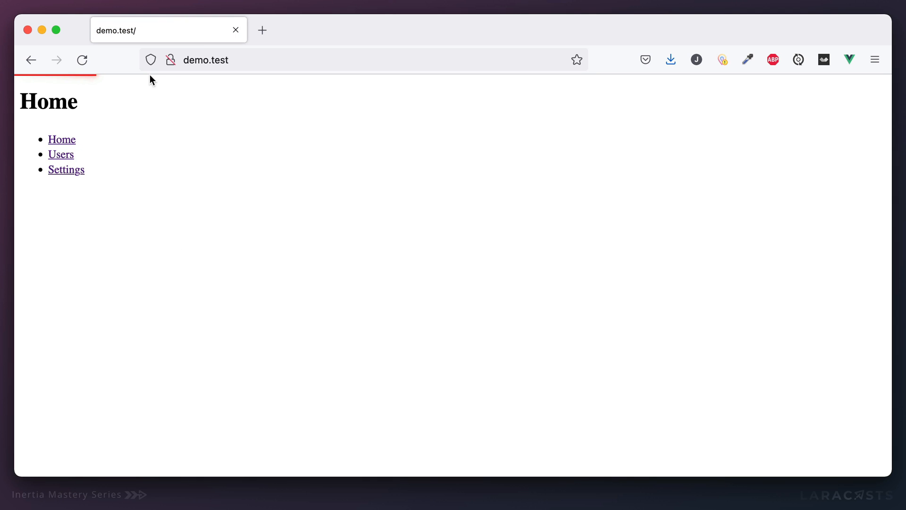
left_click(60, 155)
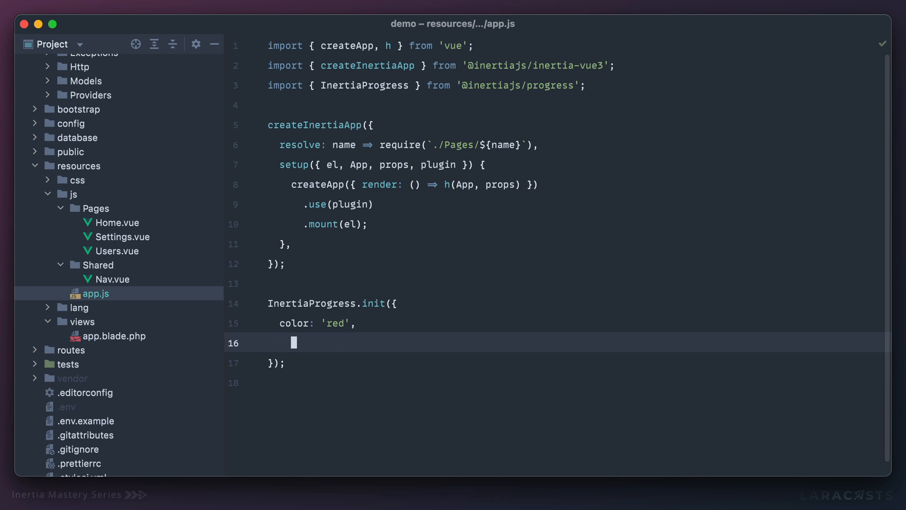
Add showSpinner: true to the InertiaProgress.init options
type("showSpinner")
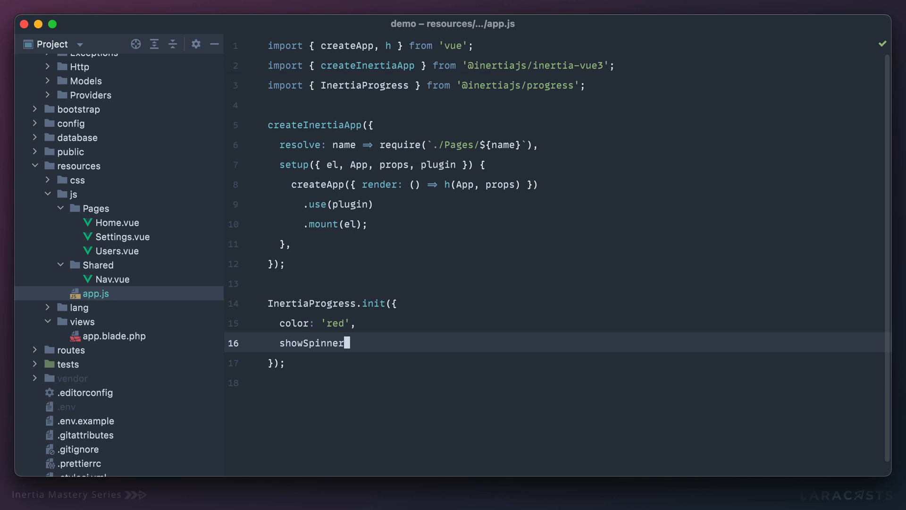
type(": true,")
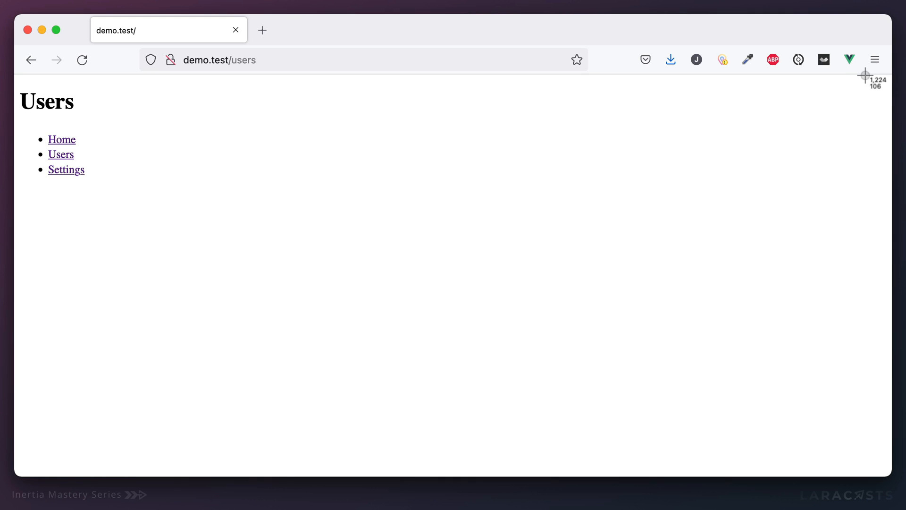
Switch between Home and Users to confirm the red loading bar and spinner appear on each visit
left_click(61, 139)
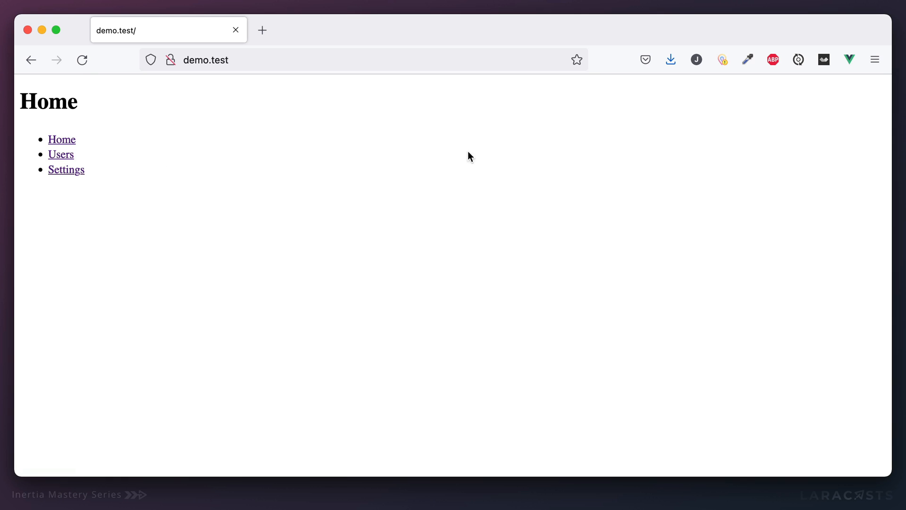
left_click(60, 154)
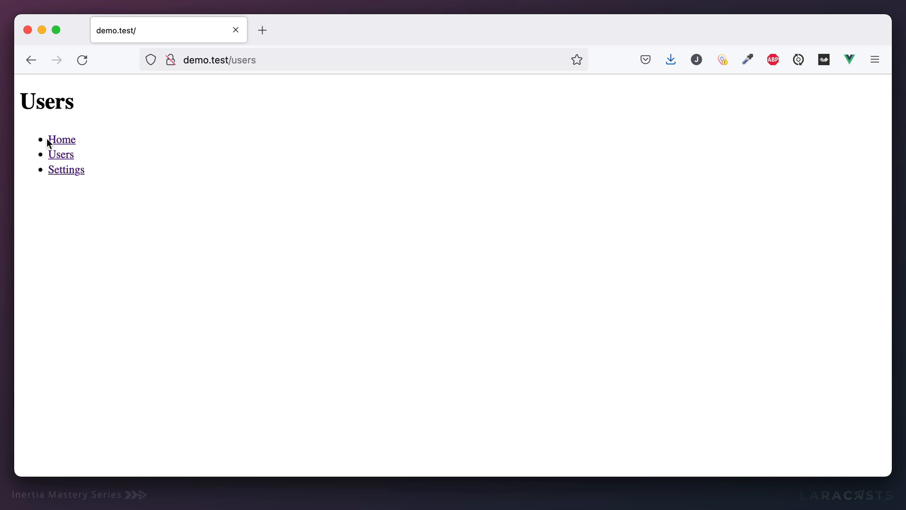
left_click(61, 140)
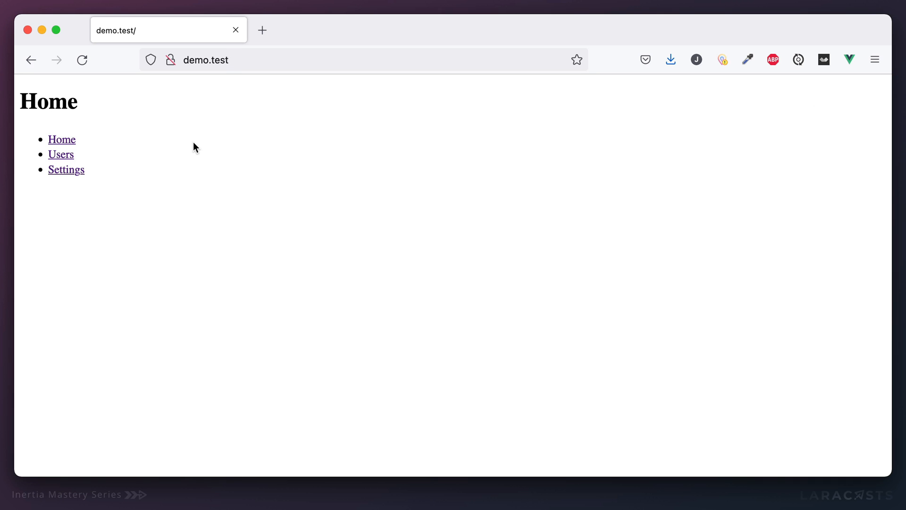
mouse_move(160, 156)
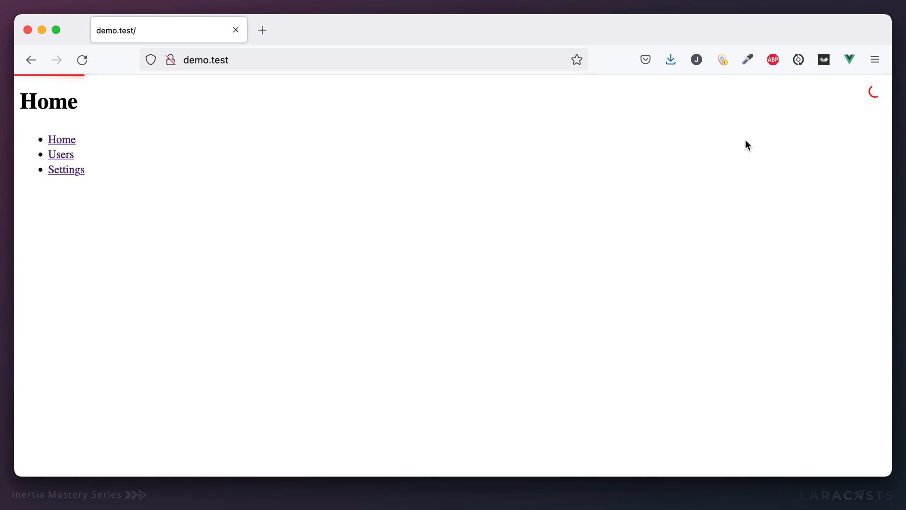
left_click(61, 155)
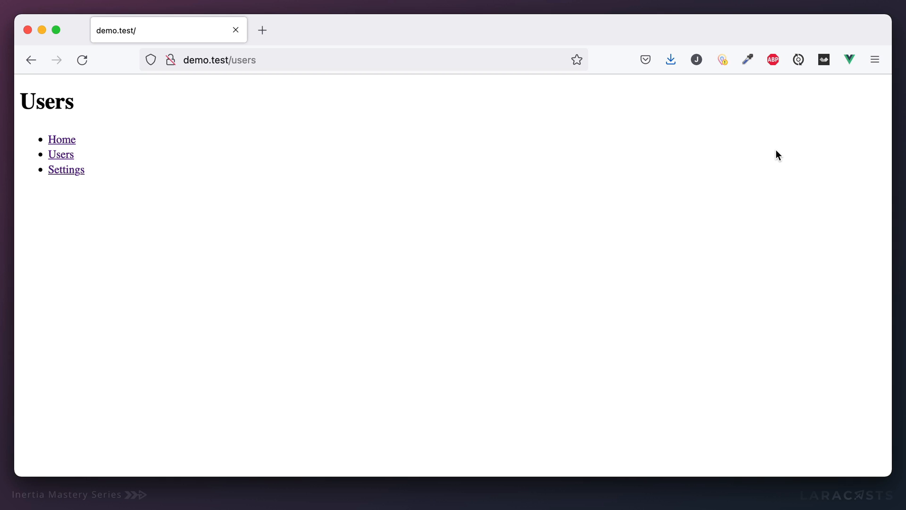